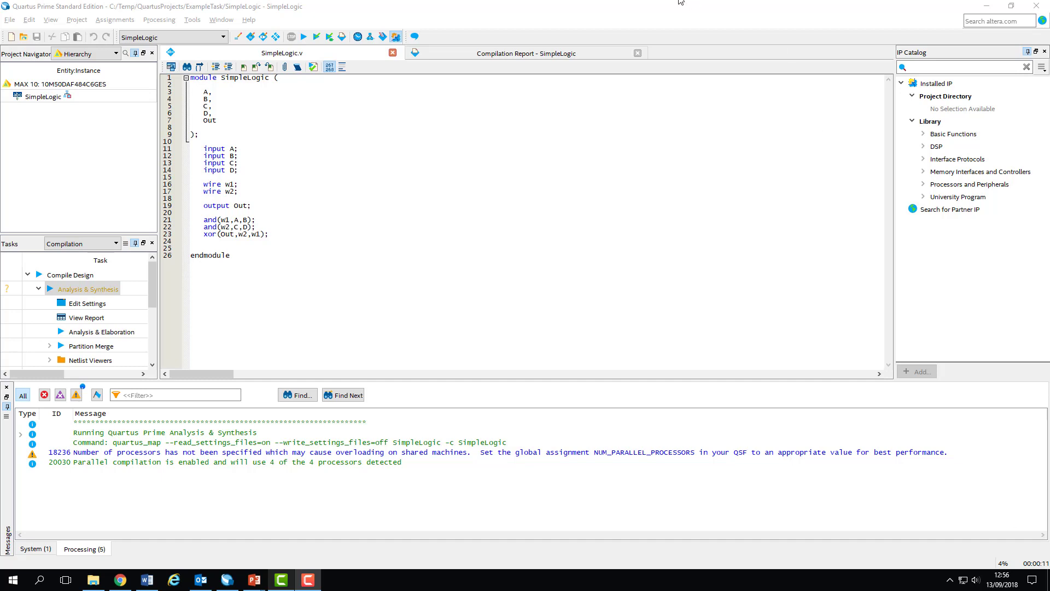
Browse the Tools > Netlist Viewers choices, including Technology Map Viewer (Post-Mapping).
left_click(191, 20)
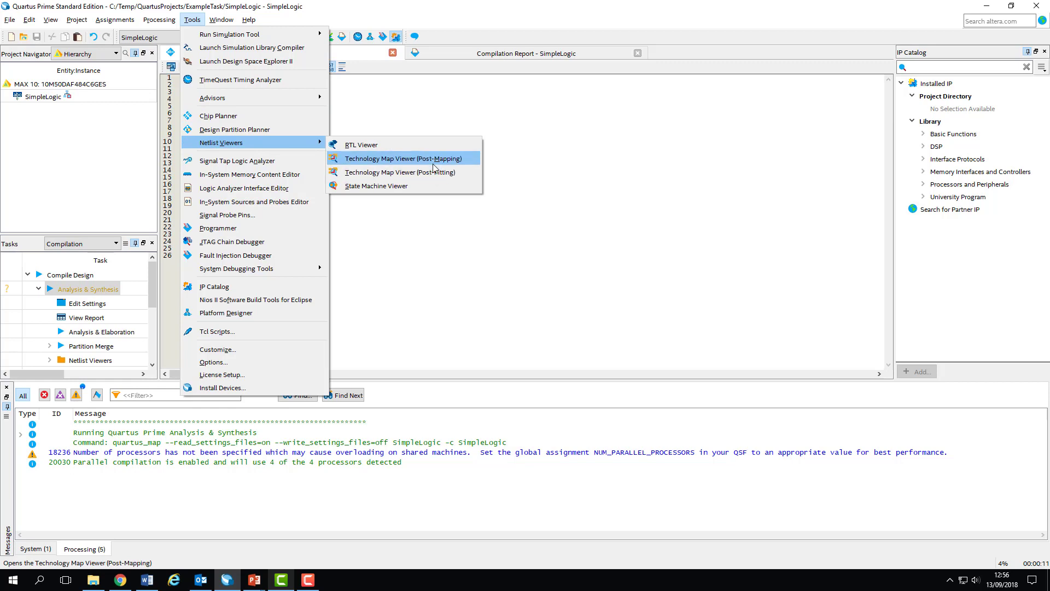
mouse_move(442, 162)
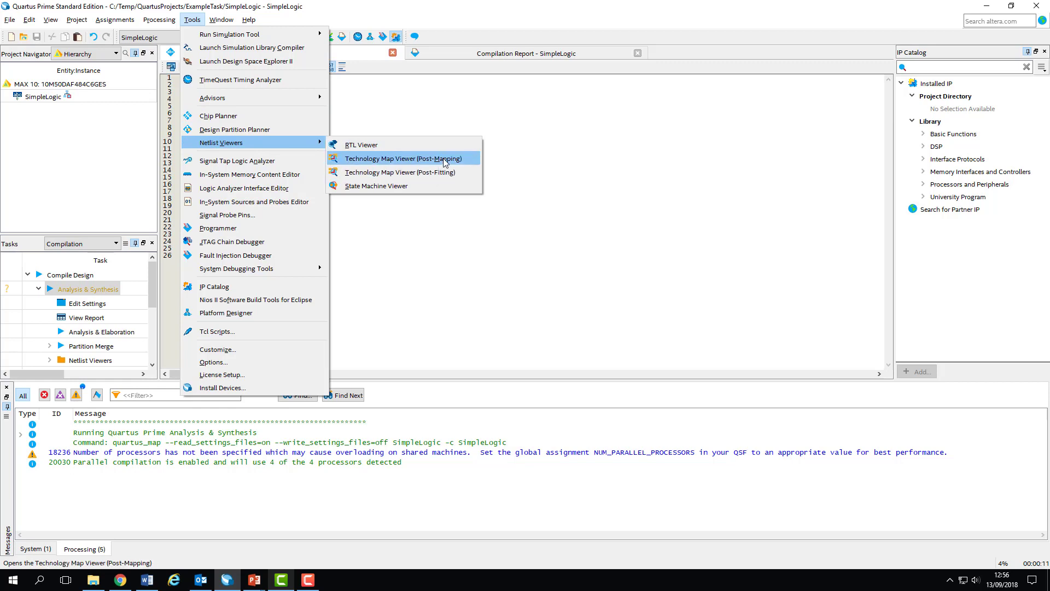
mouse_move(467, 162)
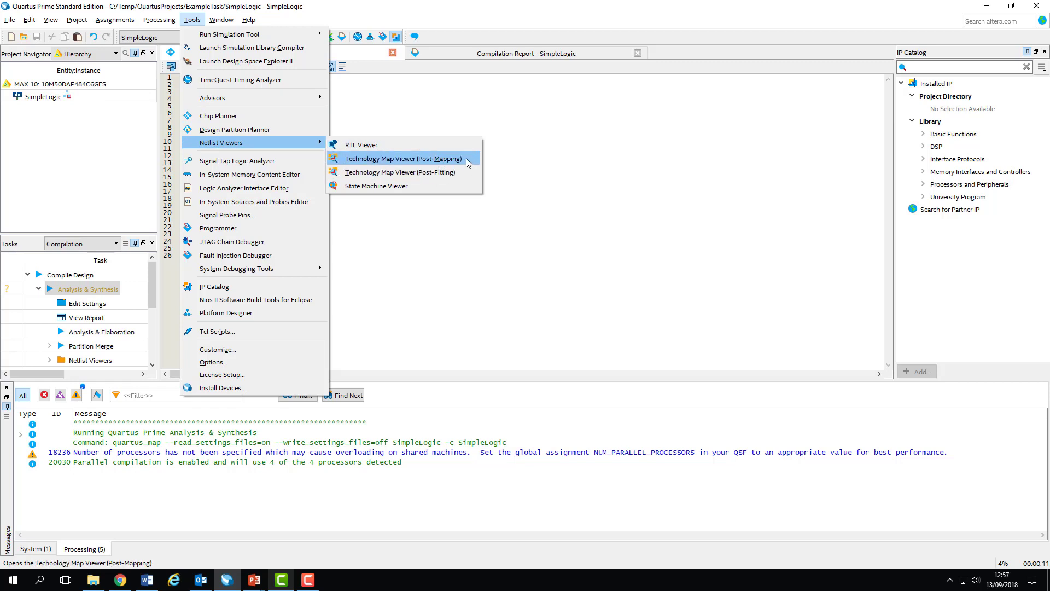
mouse_move(466, 158)
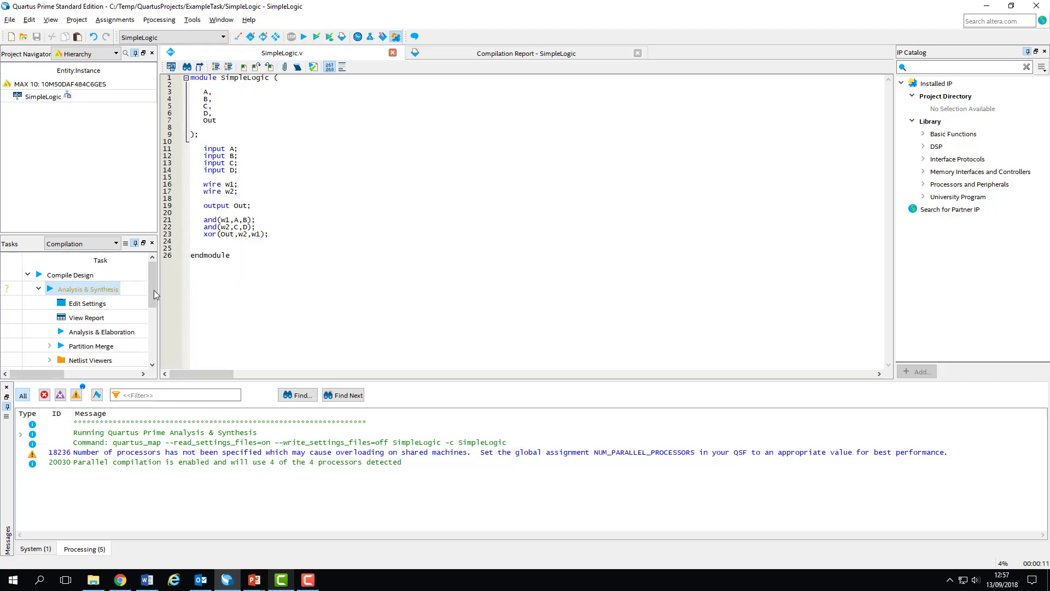
scroll("down", 3)
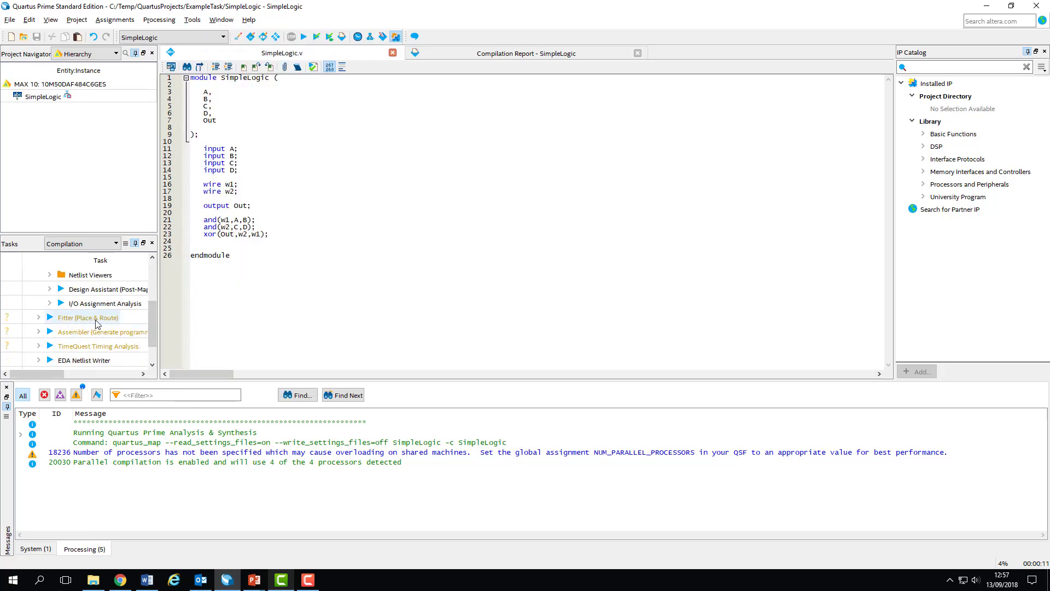
mouse_move(120, 325)
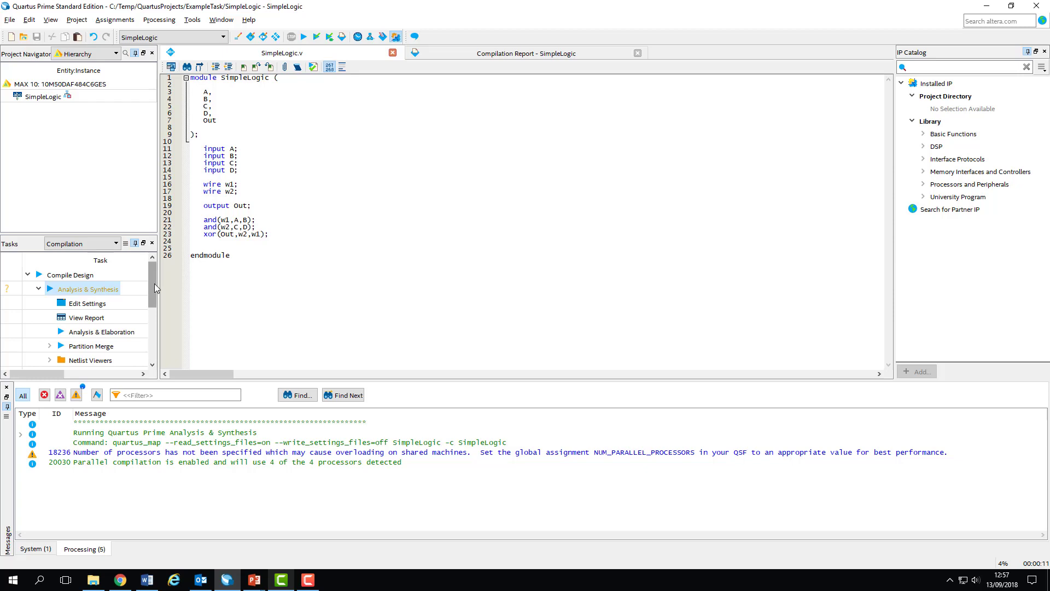
left_click(192, 20)
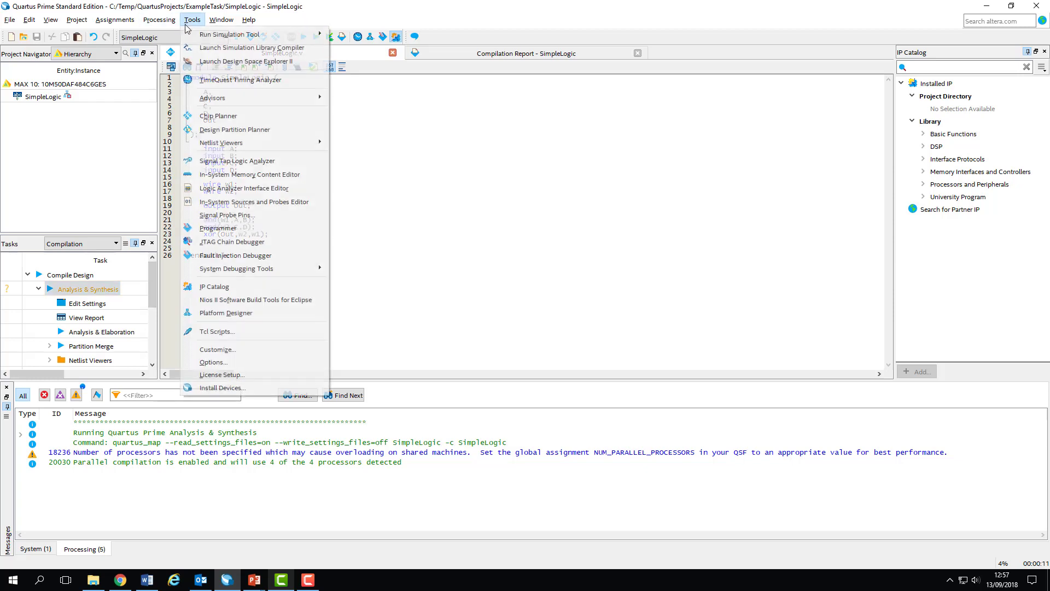
mouse_move(234, 129)
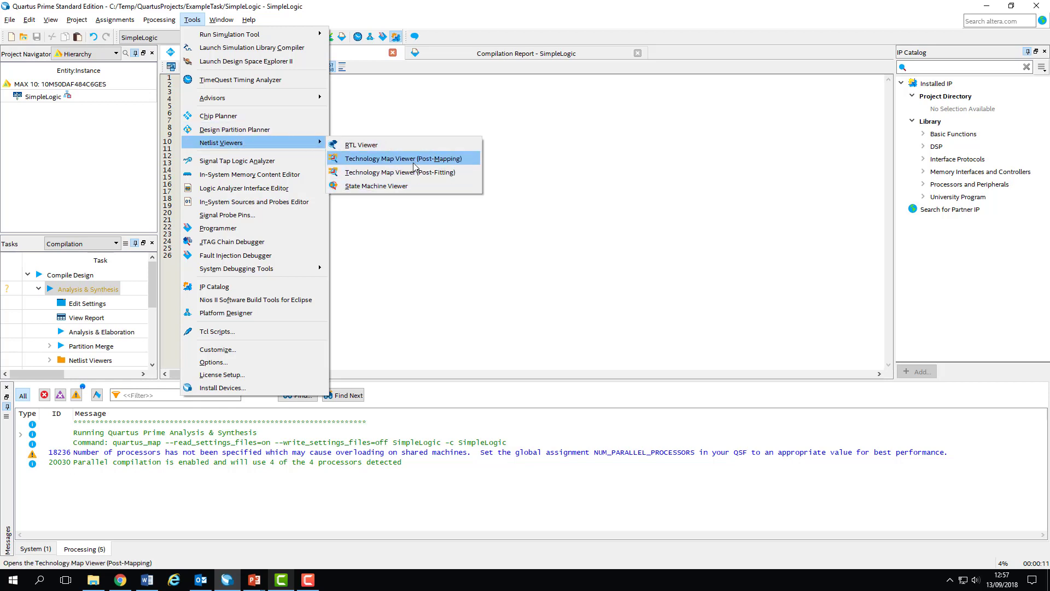
mouse_move(472, 164)
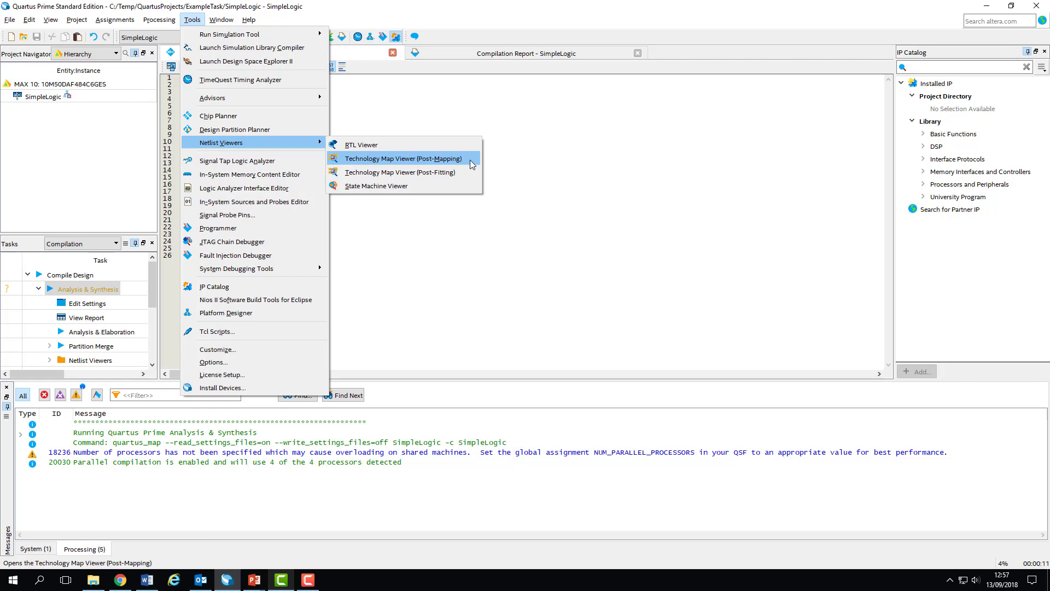
mouse_move(225, 313)
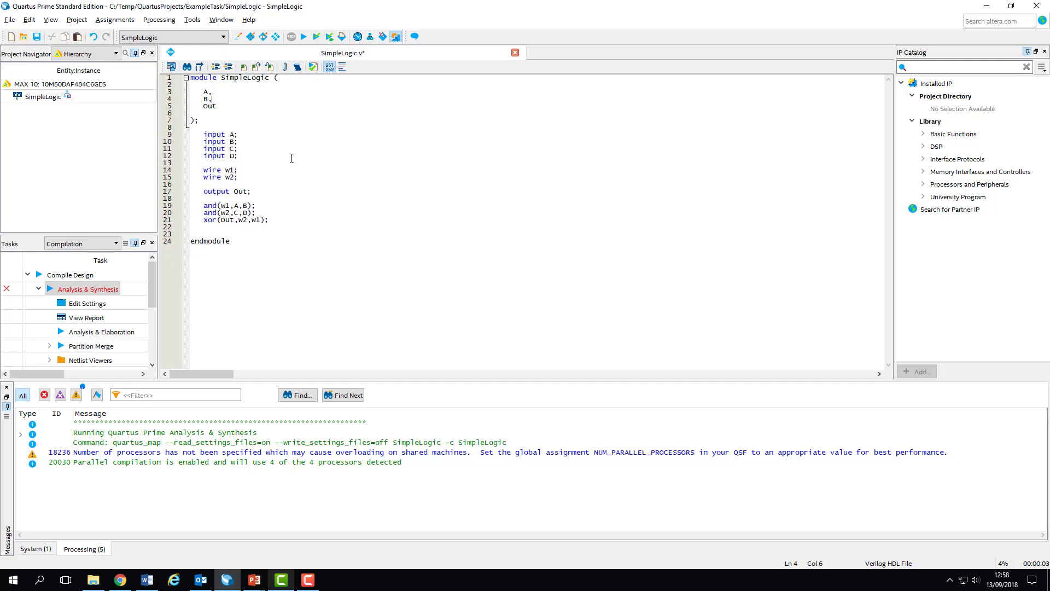
Delete the input C and input D declarations from SimpleLogic.
left_click_drag(204, 149, 238, 156)
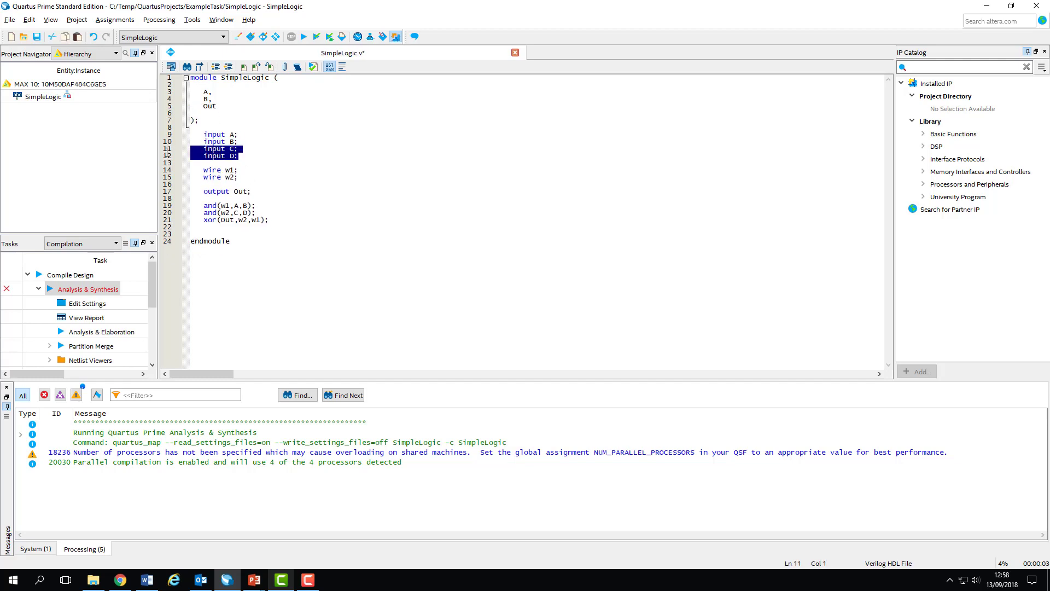
key("Delete")
type("Out")
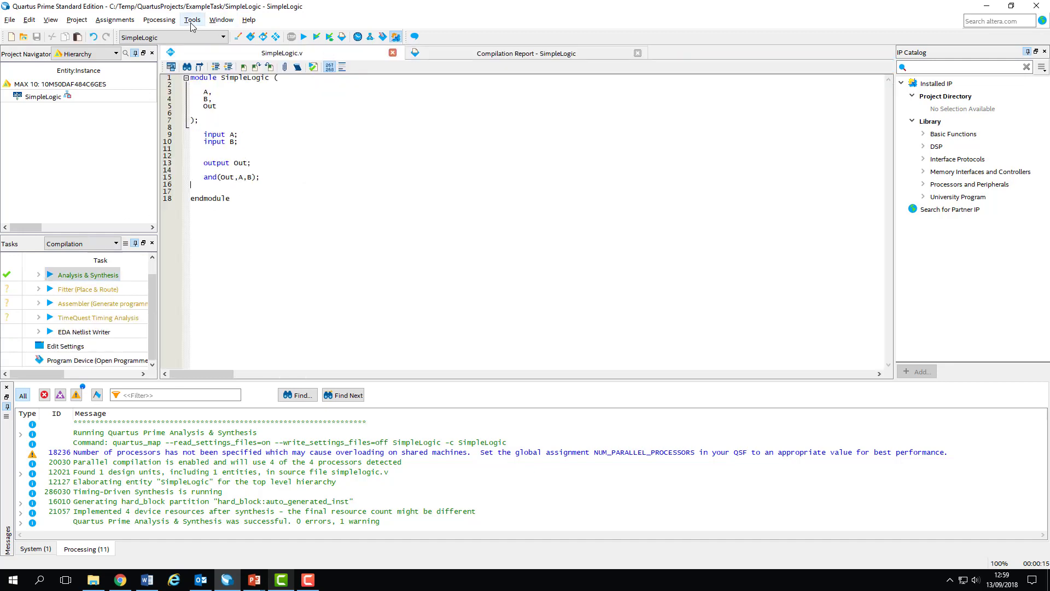
Open the post-mapping Technology Map Viewer showing A and B feeding comb~0 to Out.
left_click(192, 19)
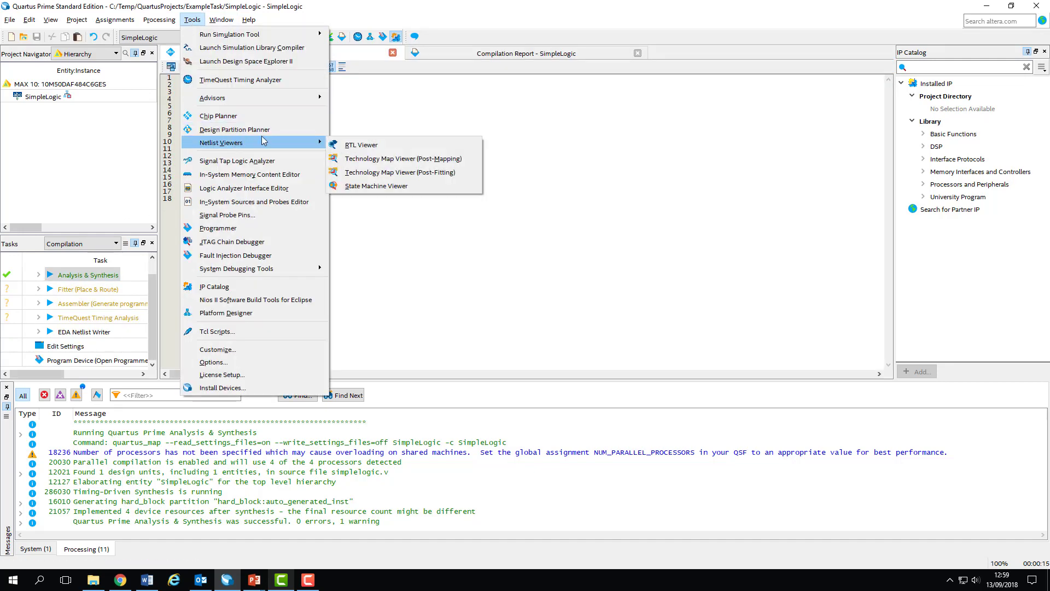
mouse_move(402, 158)
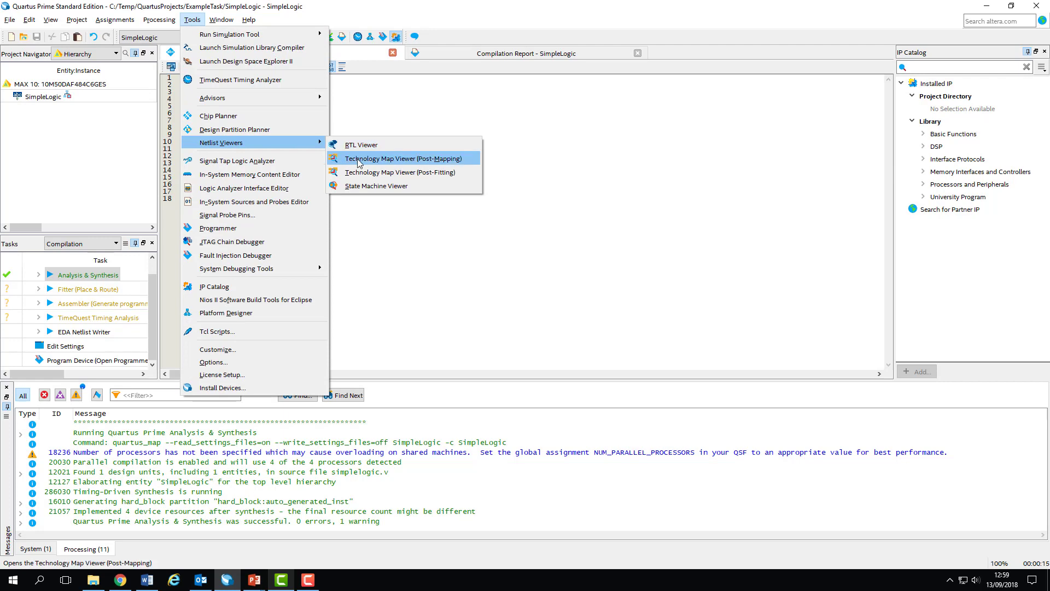
left_click(403, 158)
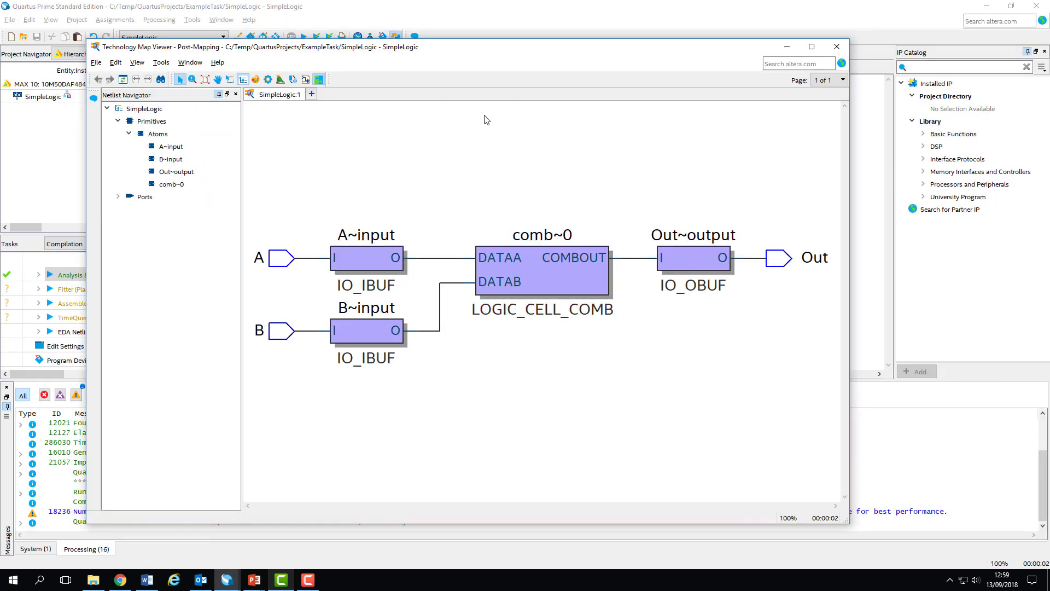
mouse_move(545, 123)
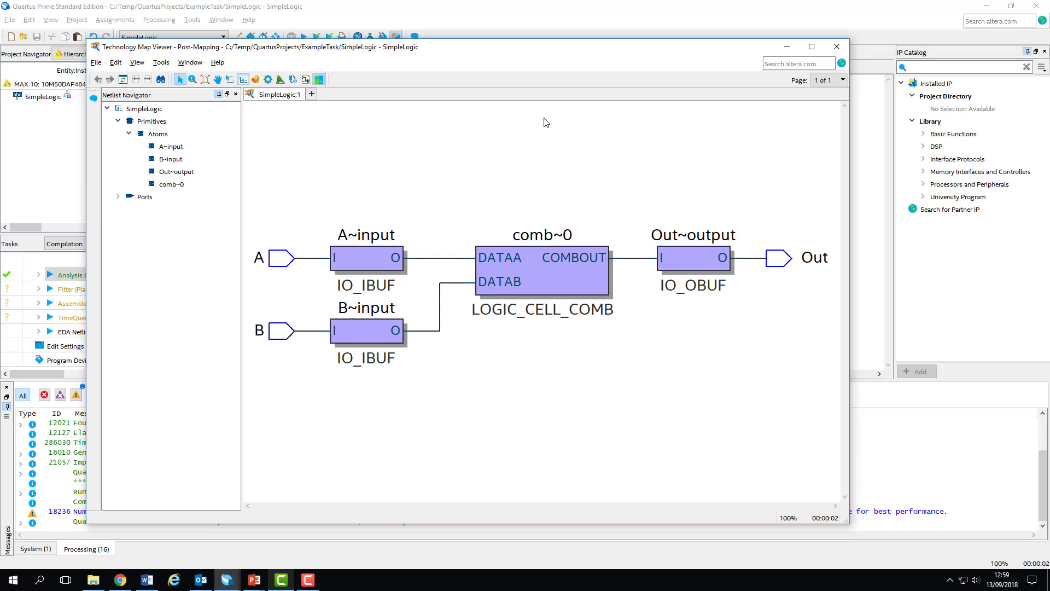
Open the RTL Viewer showing SimpleLogic as one AND gate from A and B to Out.
left_click(192, 19)
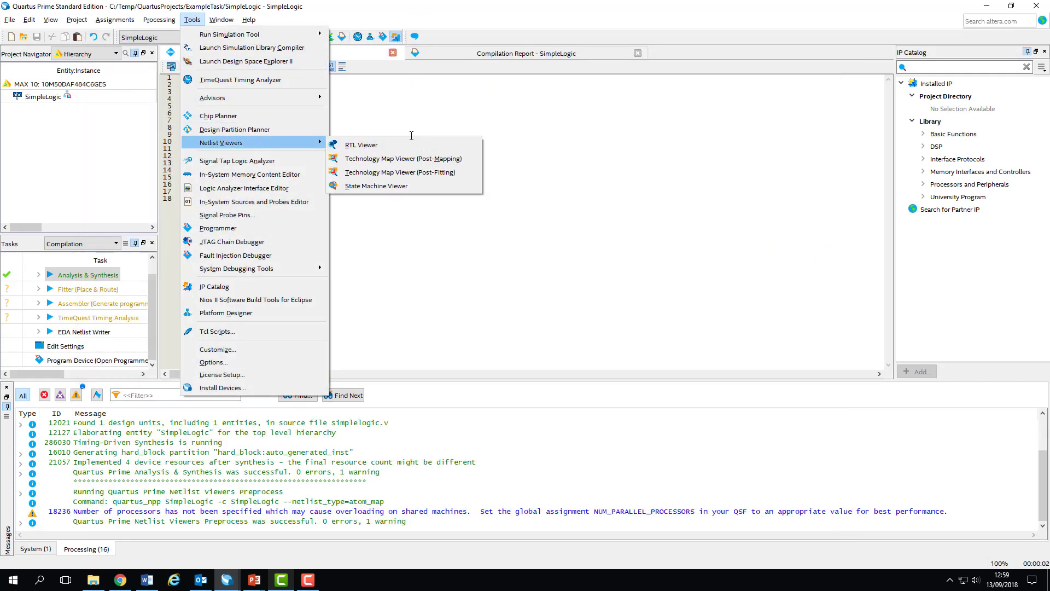
left_click(361, 145)
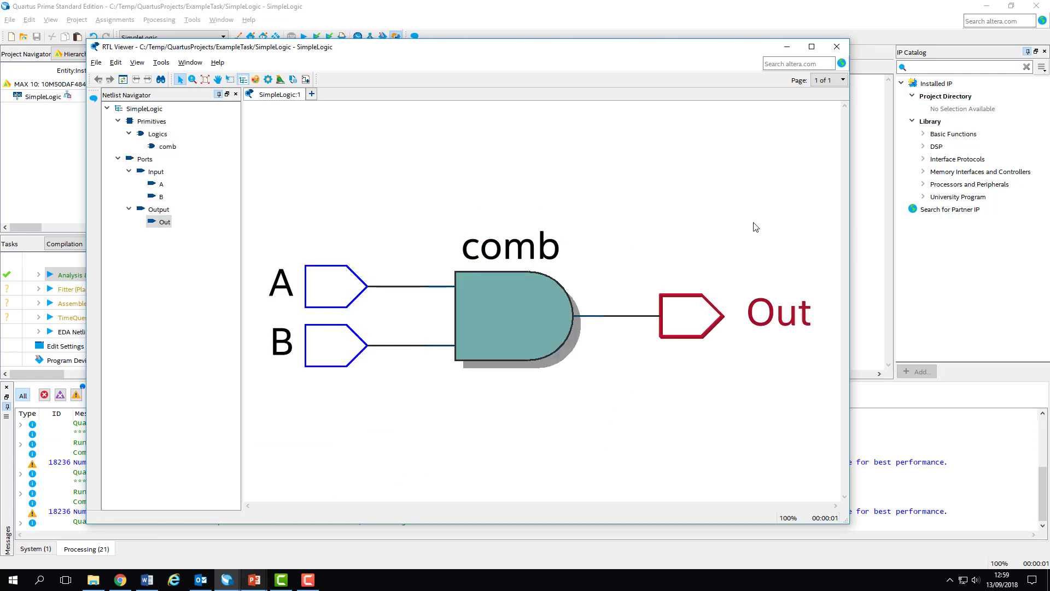
mouse_move(402, 504)
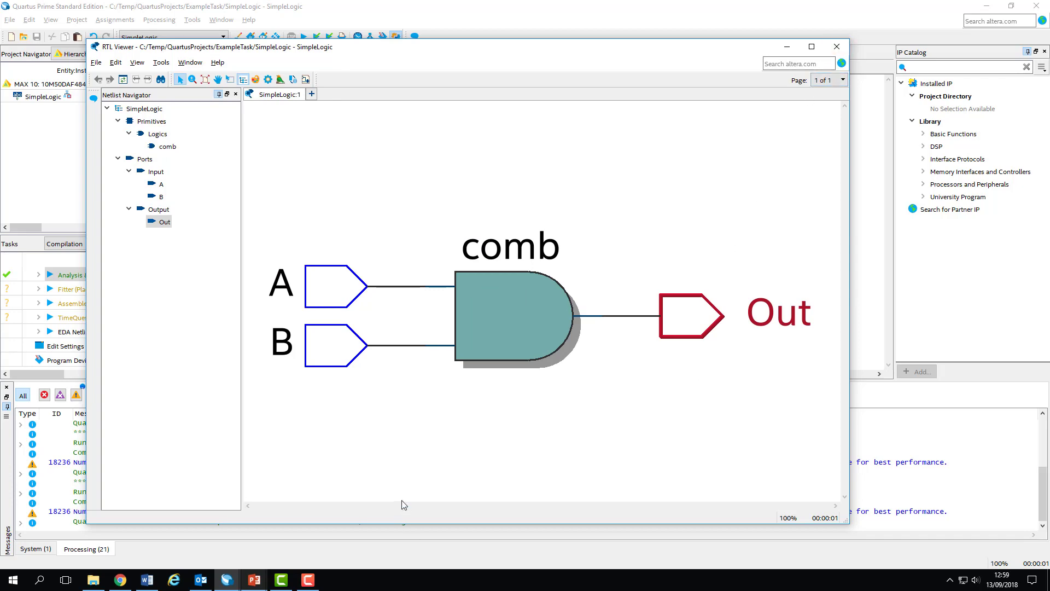
mouse_move(226, 579)
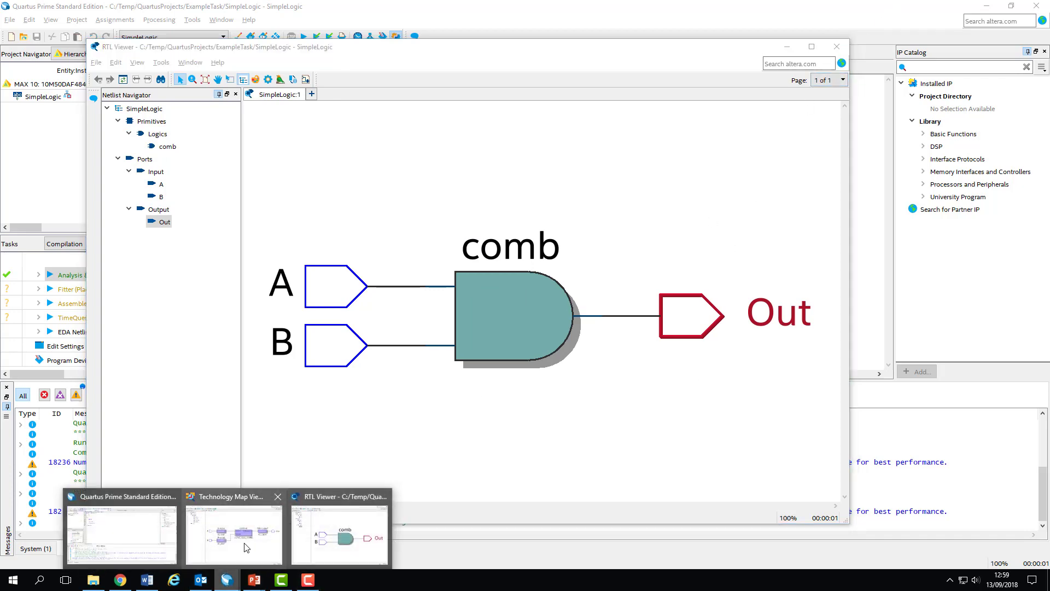
Bring the post-mapping technology map with A~input, B~input, comb~0 and Out~output back to the front.
left_click(235, 532)
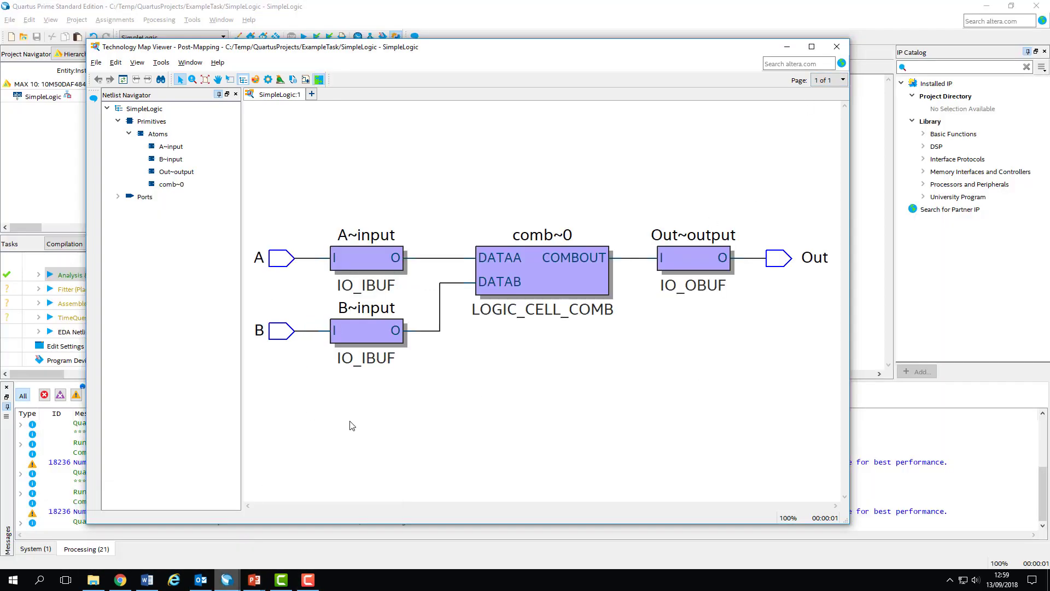
mouse_move(262, 366)
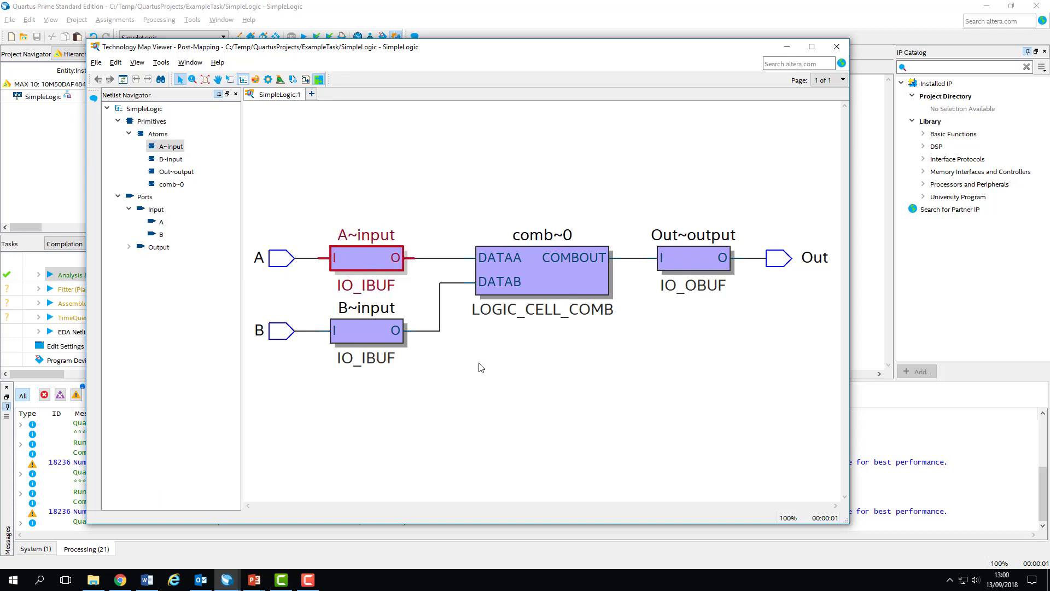
mouse_move(626, 337)
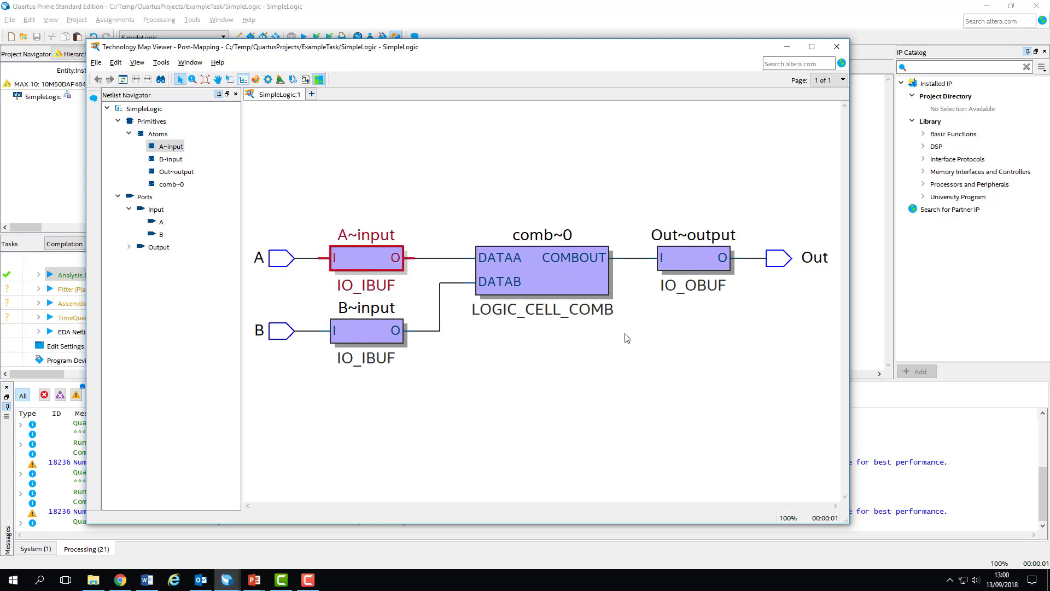
mouse_move(474, 253)
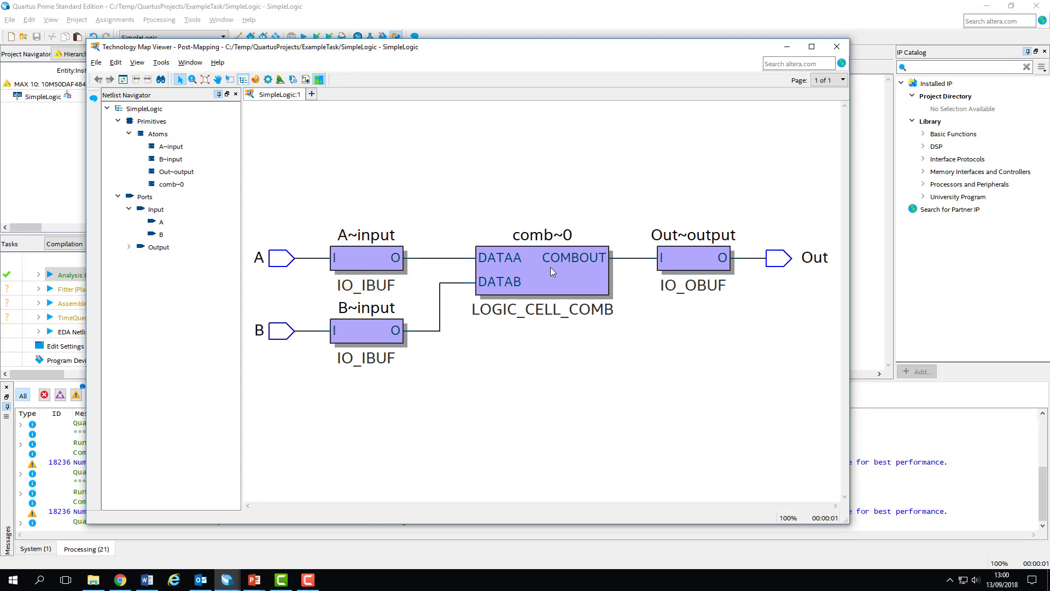
mouse_move(823, 54)
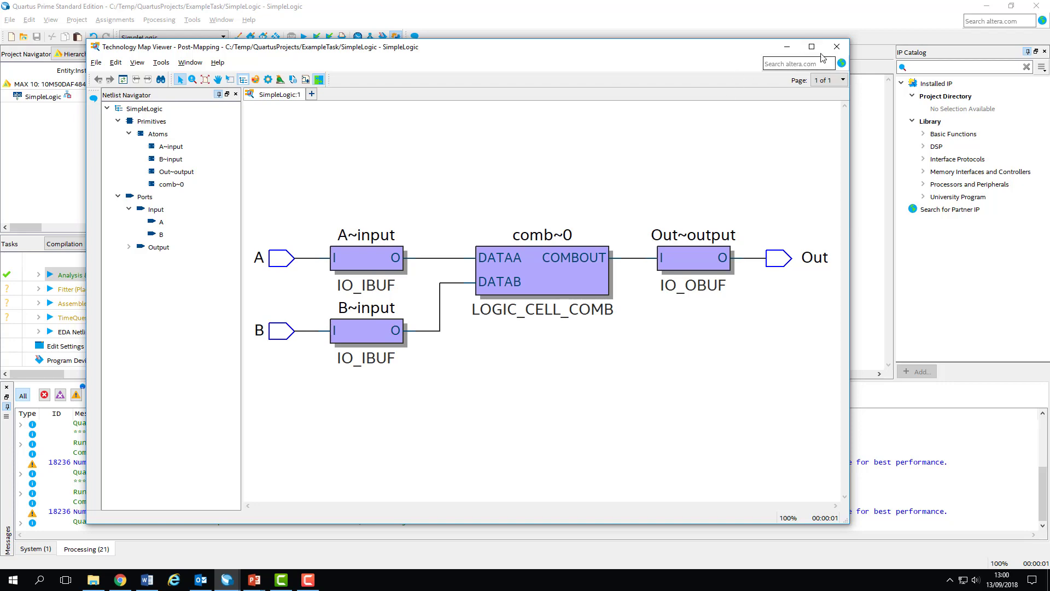
mouse_move(836, 47)
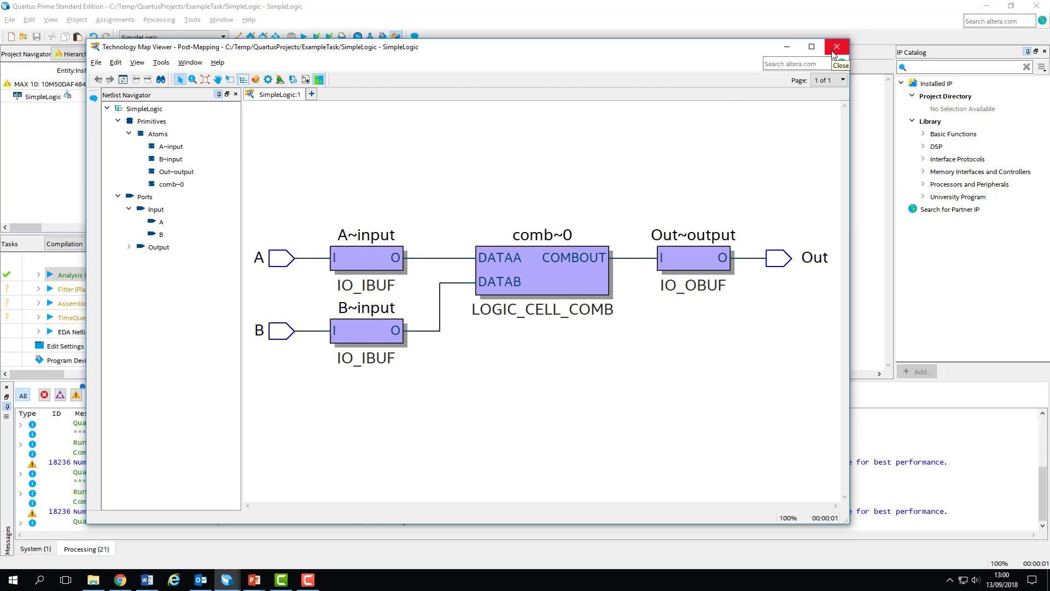
Close the post-mapping map and run a full compilation of SimpleLogic.
left_click(835, 46)
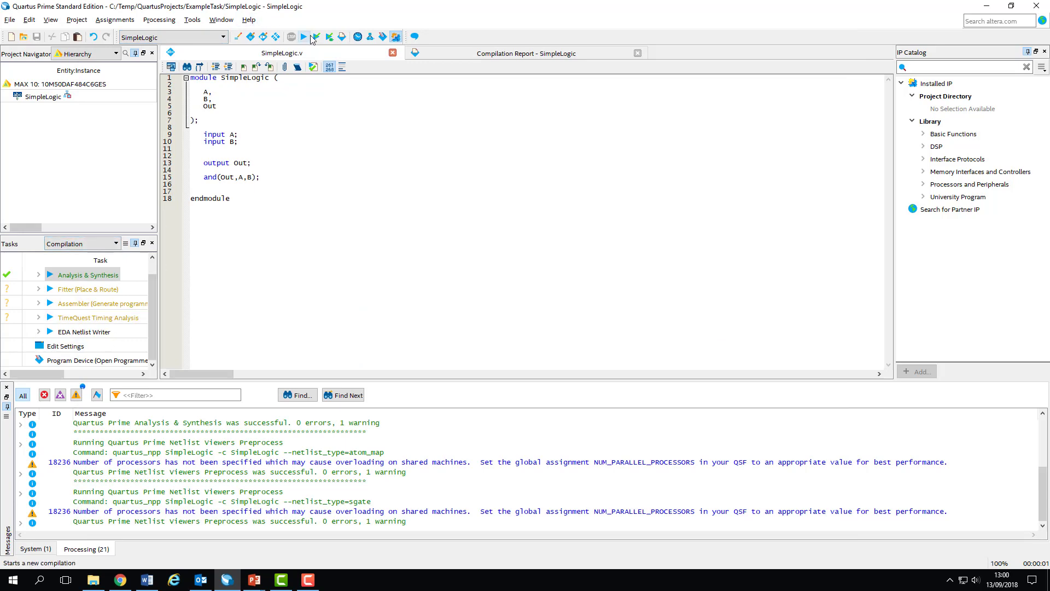
left_click(303, 37)
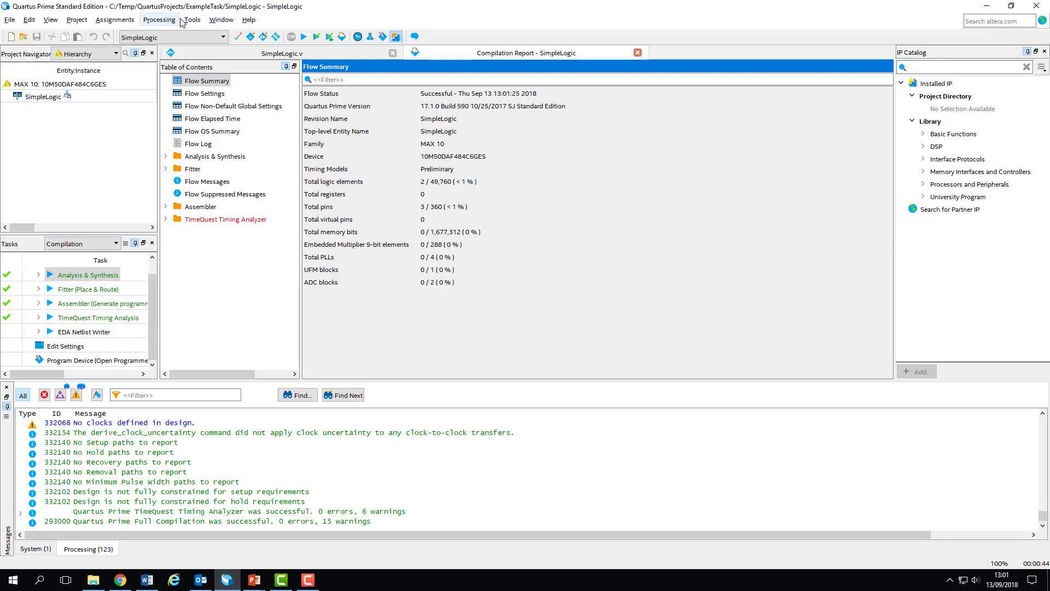
Open the Tools menu to reach the post-fitting technology map viewer.
left_click(192, 20)
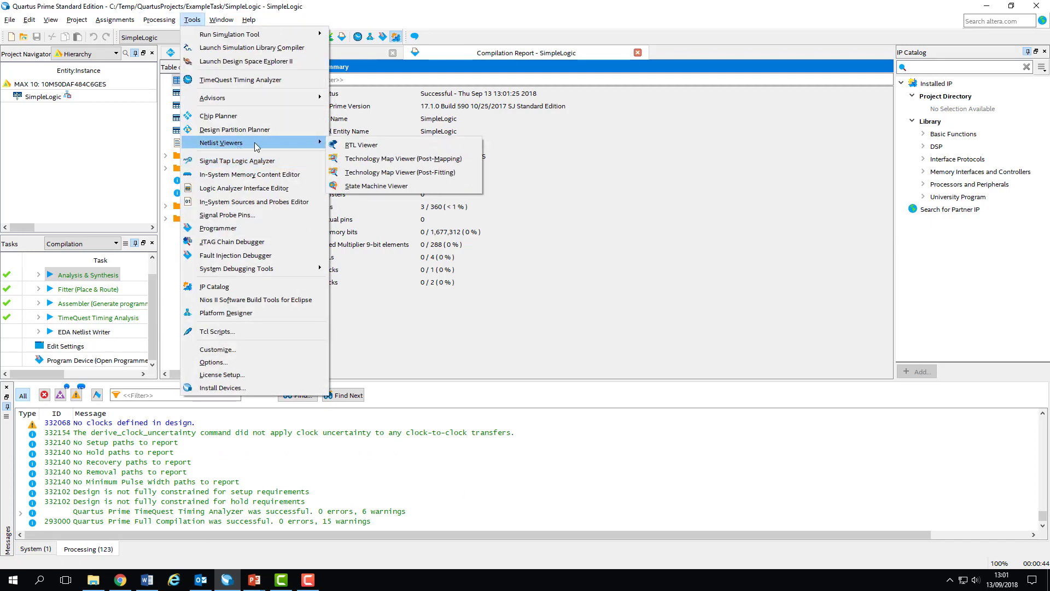
mouse_move(401, 173)
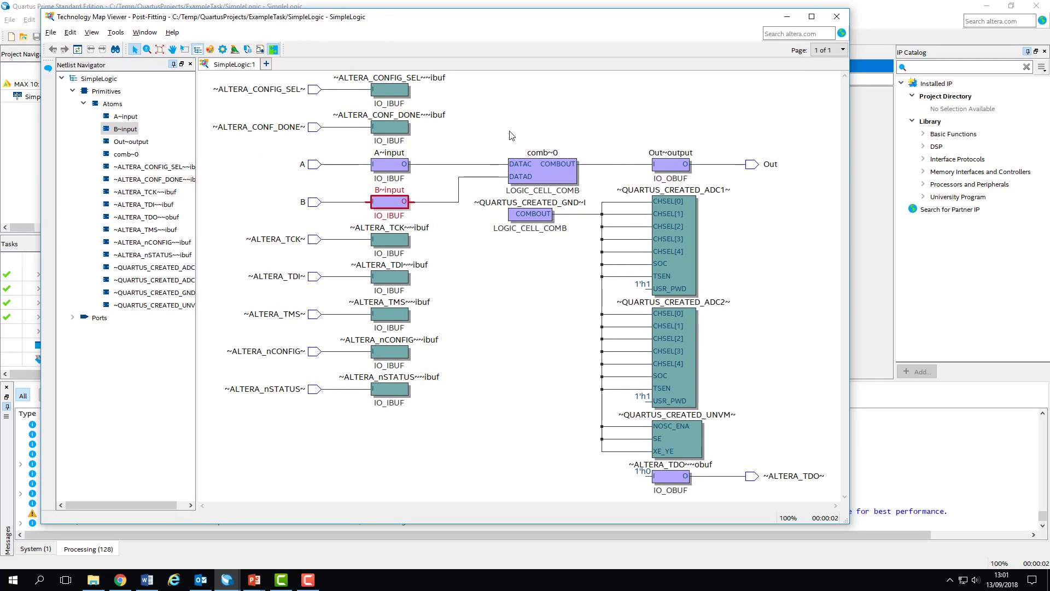
mouse_move(354, 190)
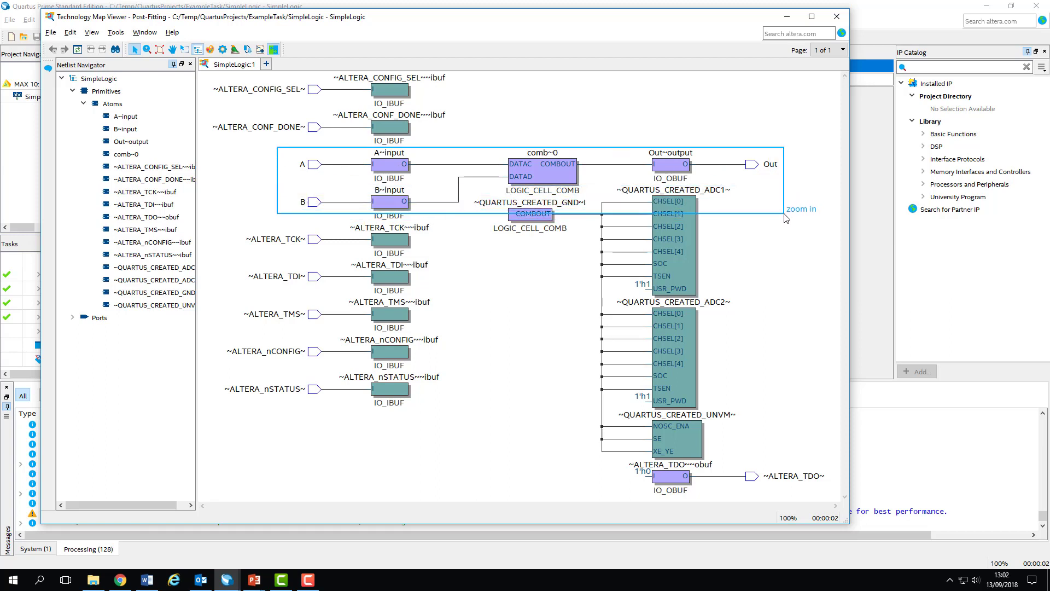
mouse_move(784, 218)
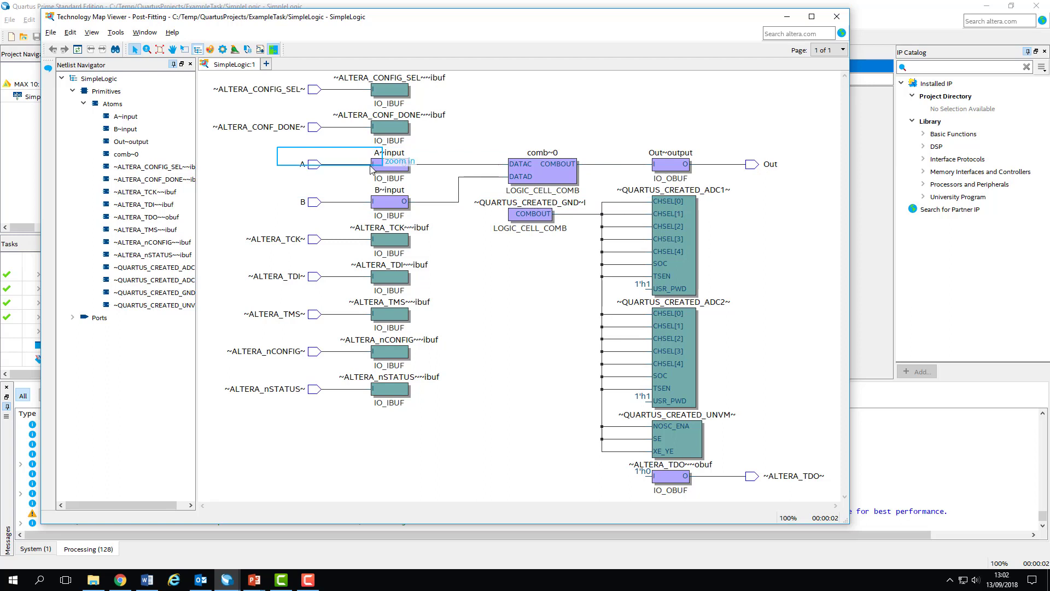
Expand Ports in the Netlist Navigator to list A, B and the configuration and JTAG pins.
left_click(72, 317)
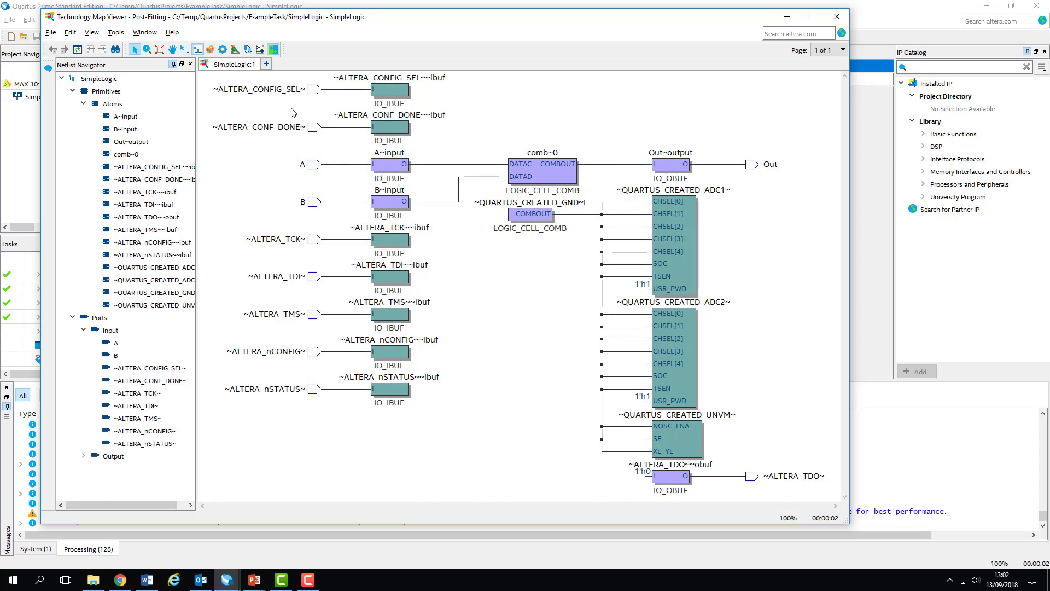
mouse_move(684, 240)
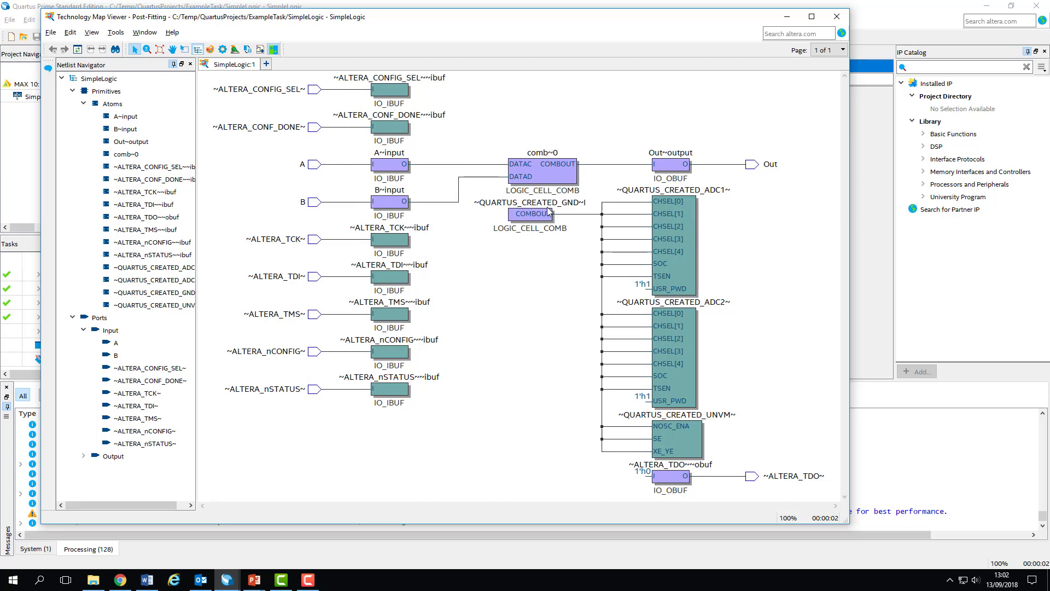
mouse_move(509, 204)
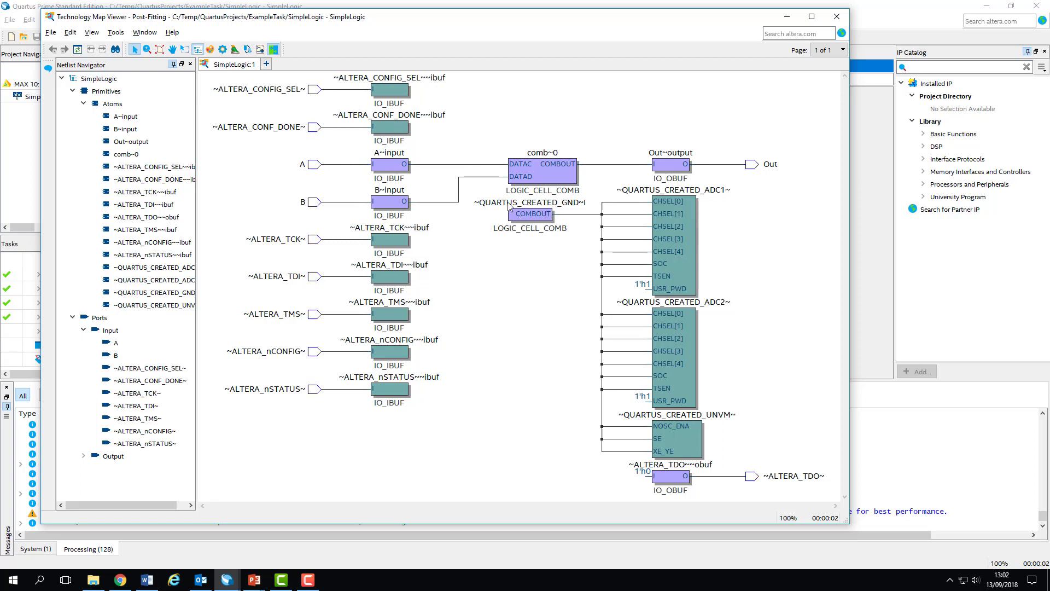
mouse_move(768, 273)
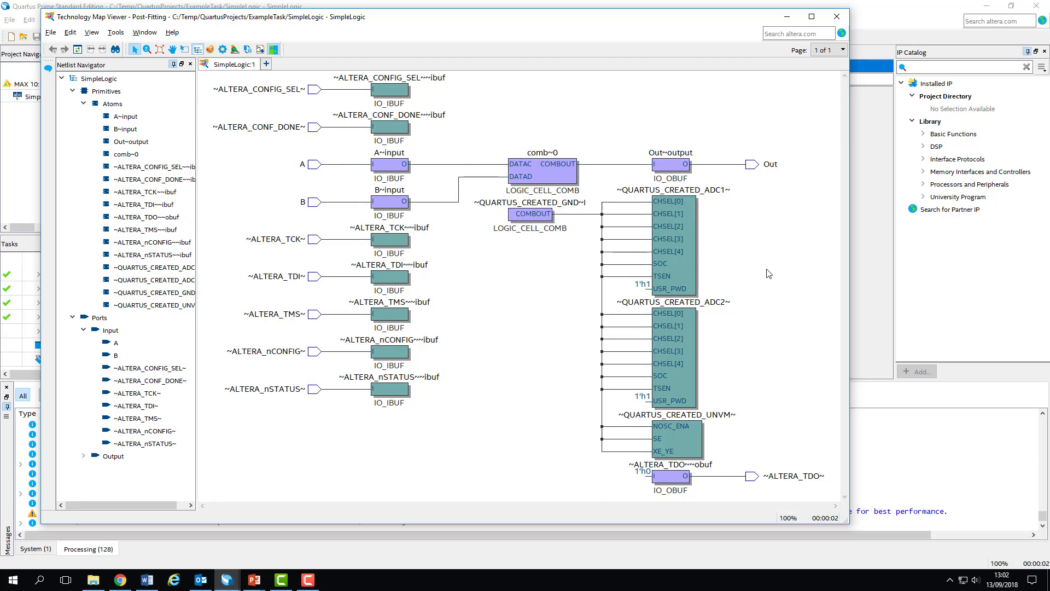
mouse_move(690, 253)
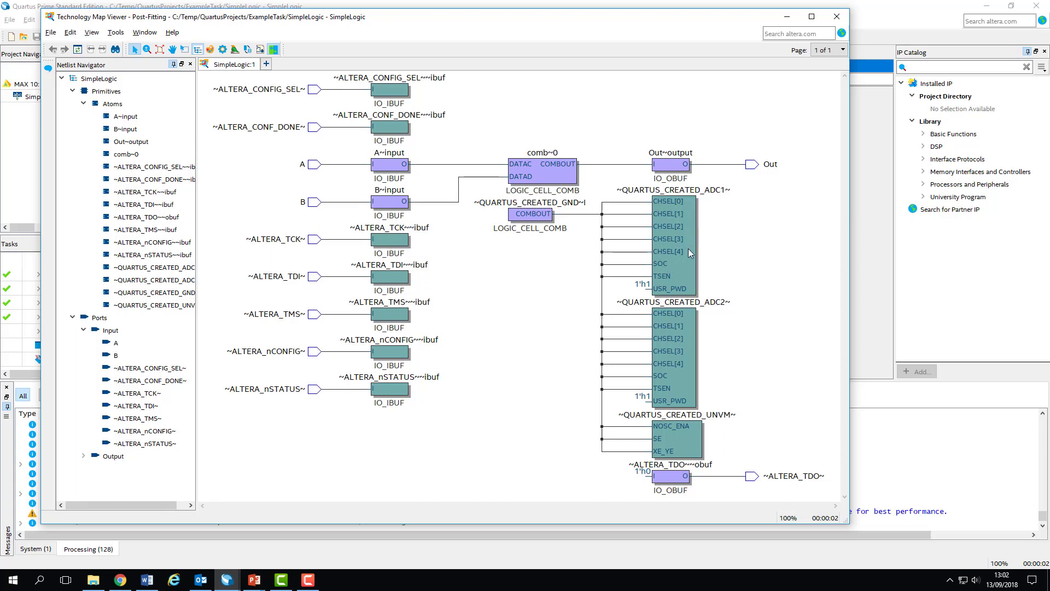
mouse_move(698, 426)
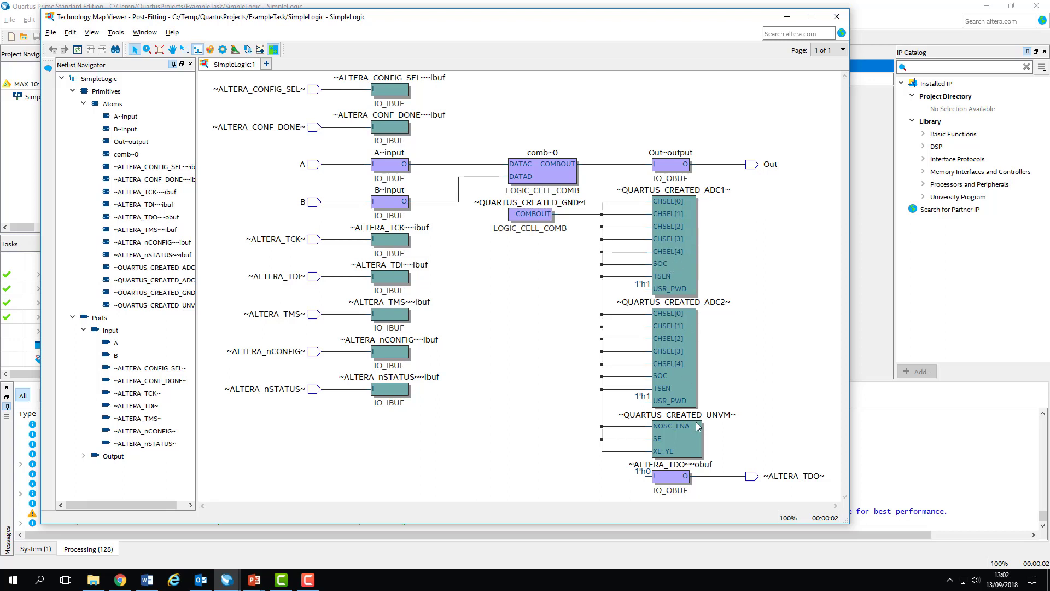
mouse_move(657, 315)
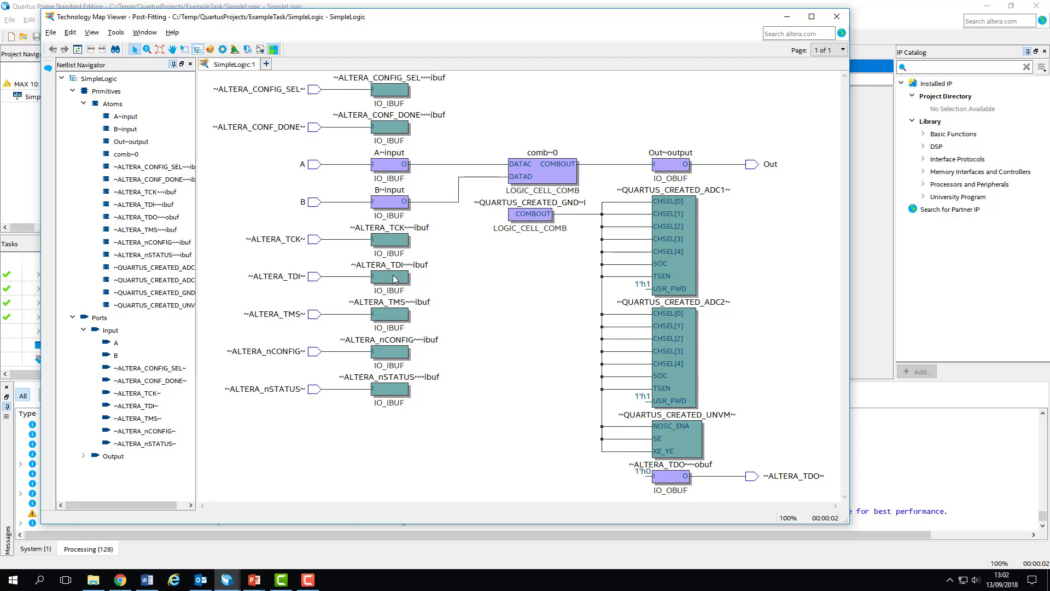
mouse_move(311, 156)
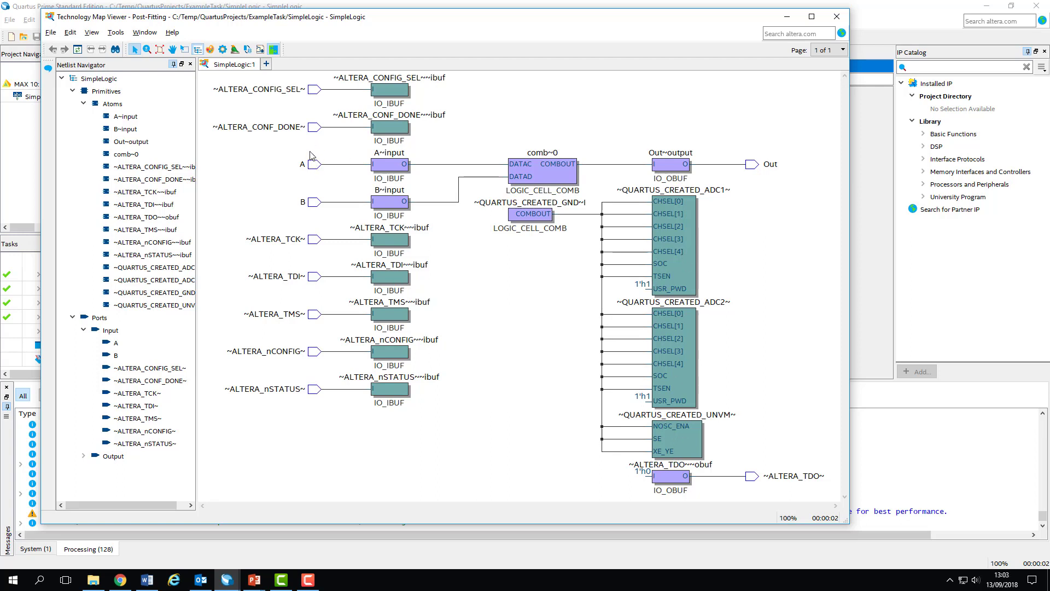
mouse_move(390, 194)
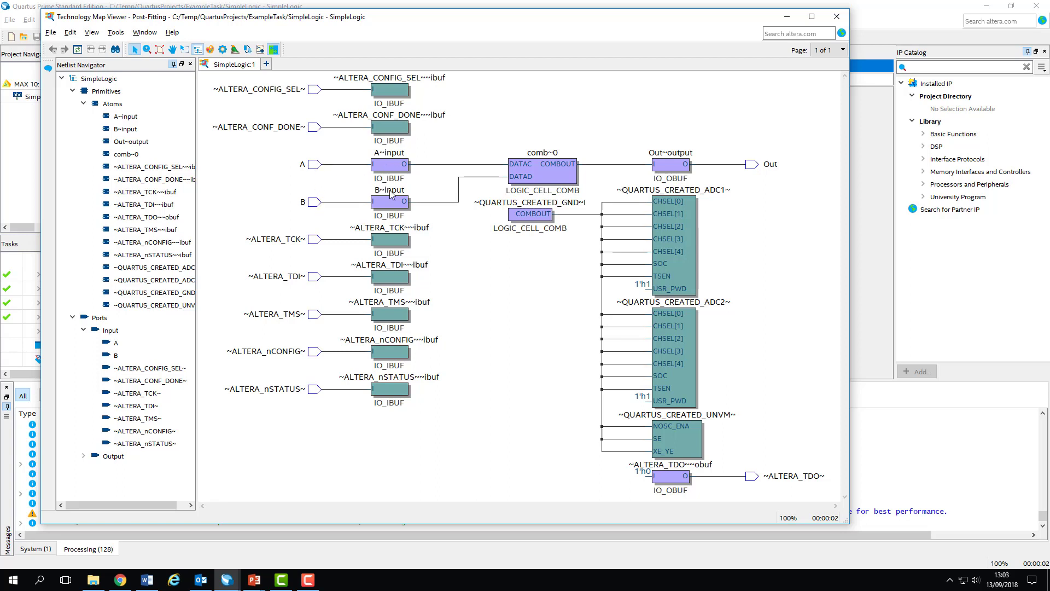
mouse_move(641, 195)
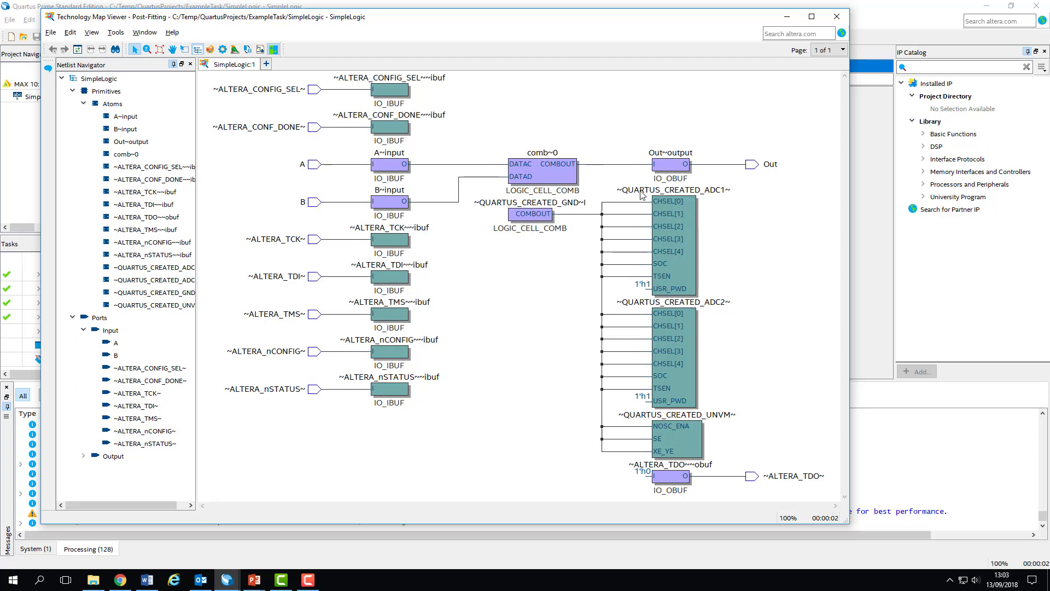
mouse_move(641, 195)
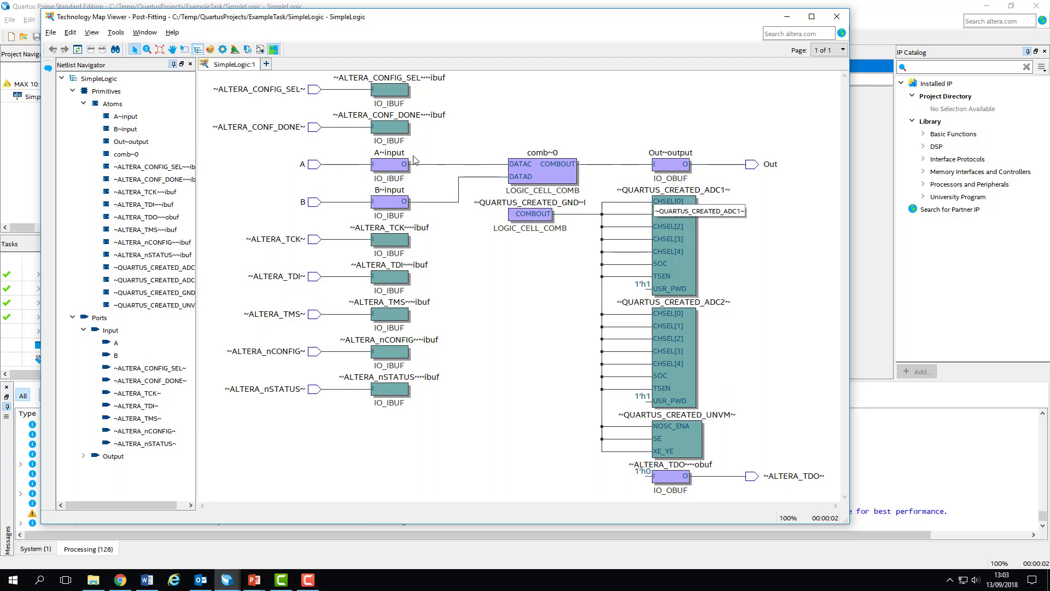
mouse_move(506, 192)
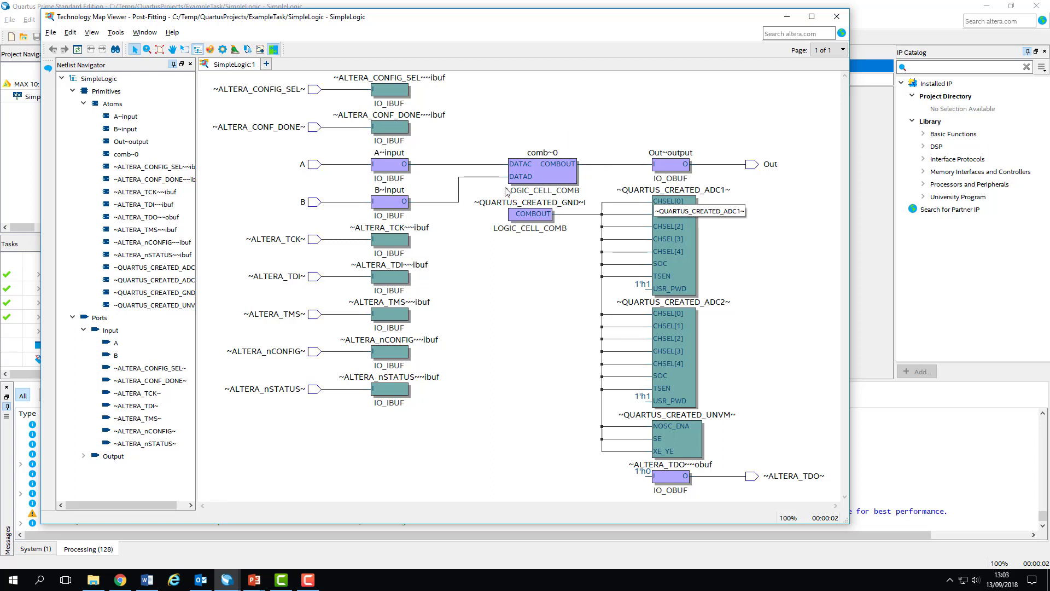
mouse_move(588, 149)
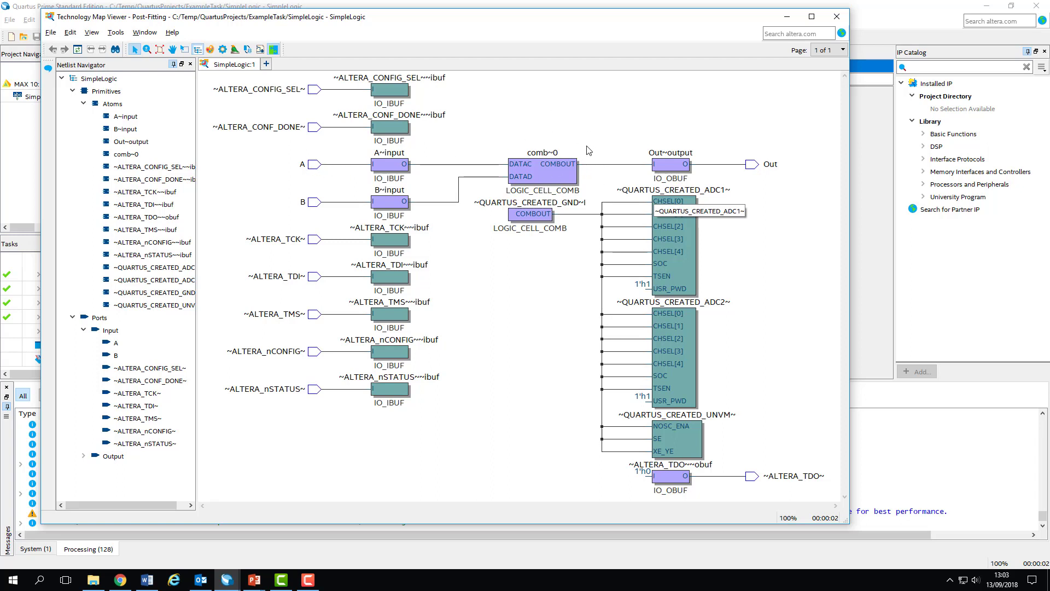